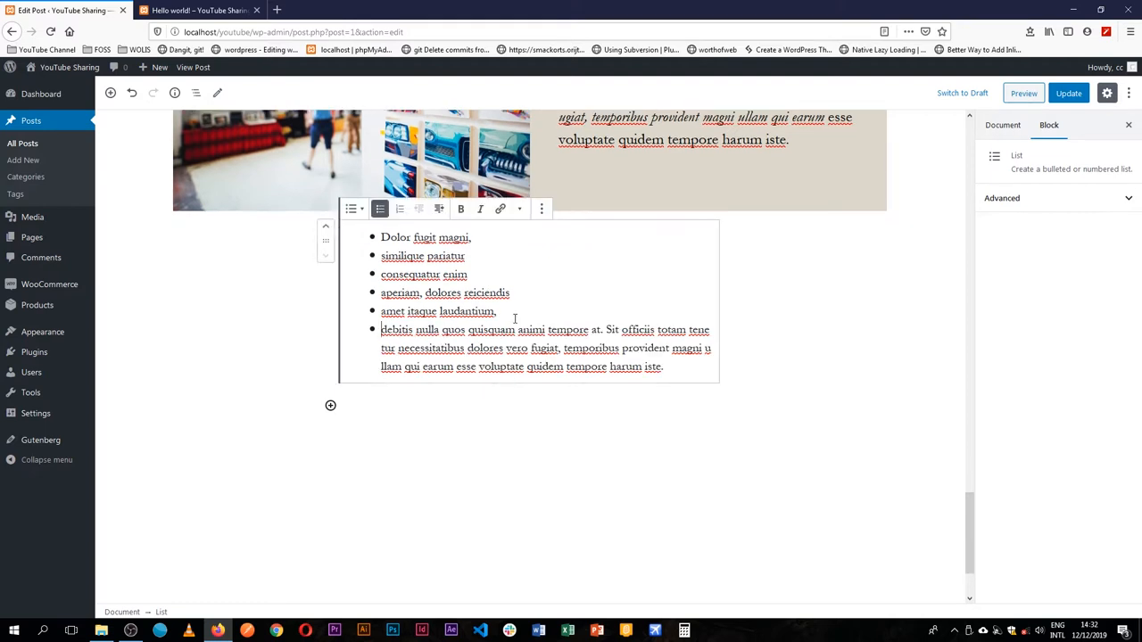
Outdent 'consequatur enim' so all eight bullets sit at one level
scroll(down, 3)
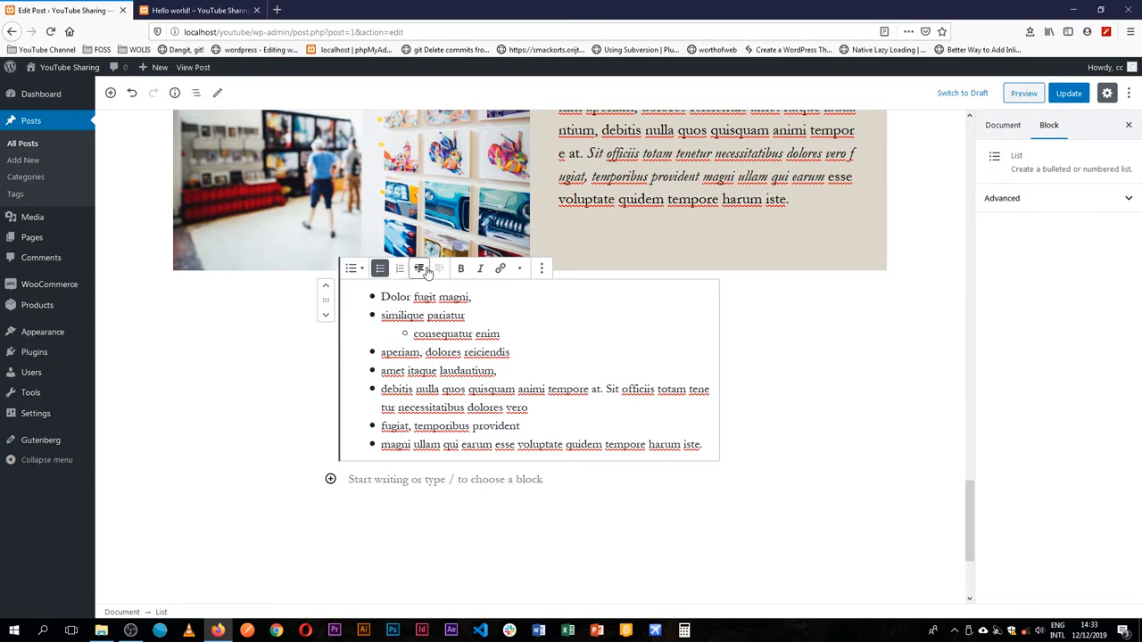
click(420, 268)
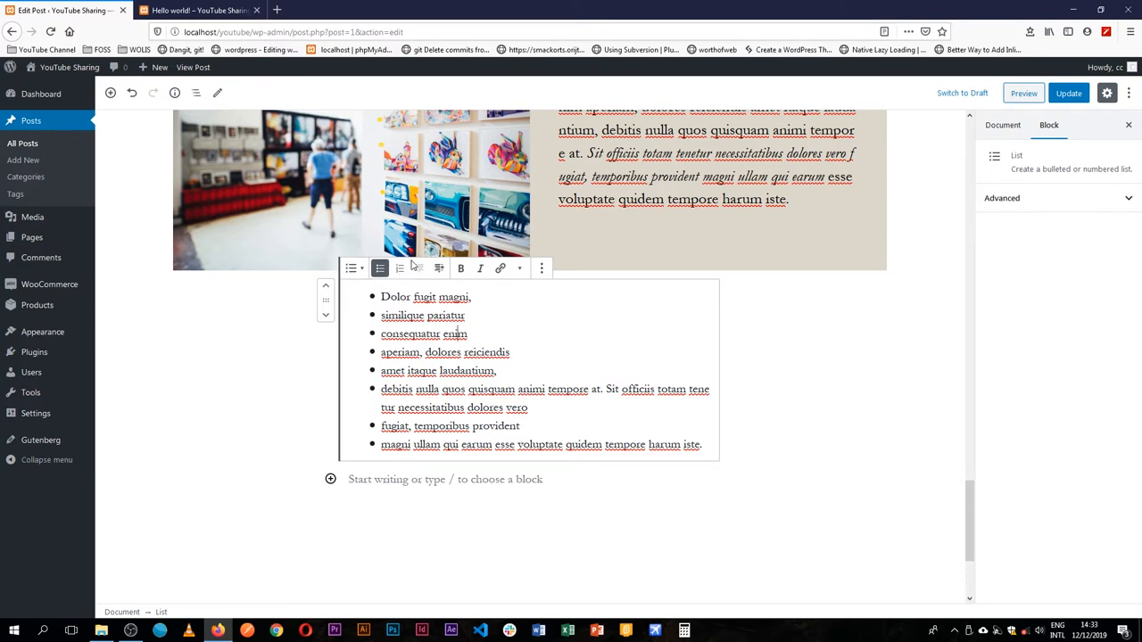
Convert to an ordered list with Start Value 10 and ascending numbering (10–17)
click(400, 269)
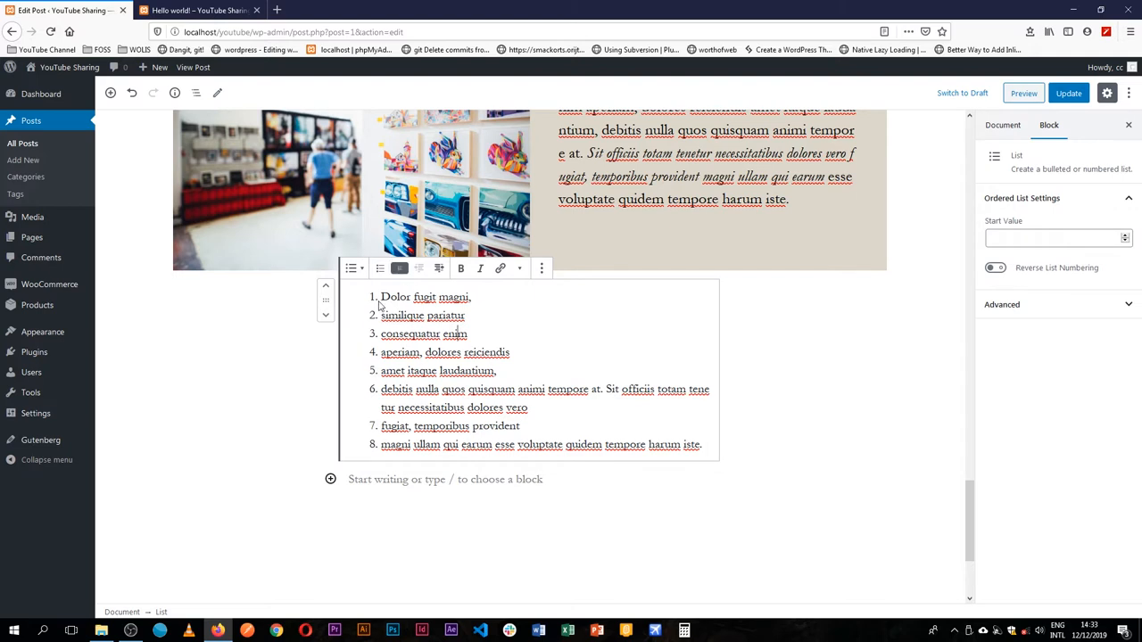
mouse_move(378, 374)
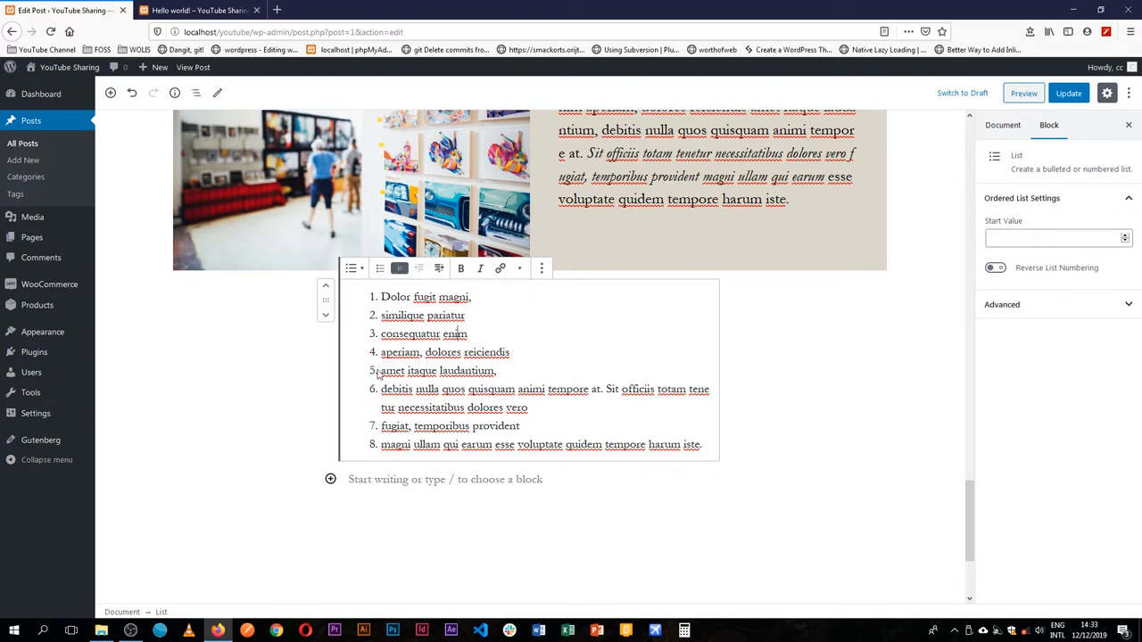
mouse_move(975, 268)
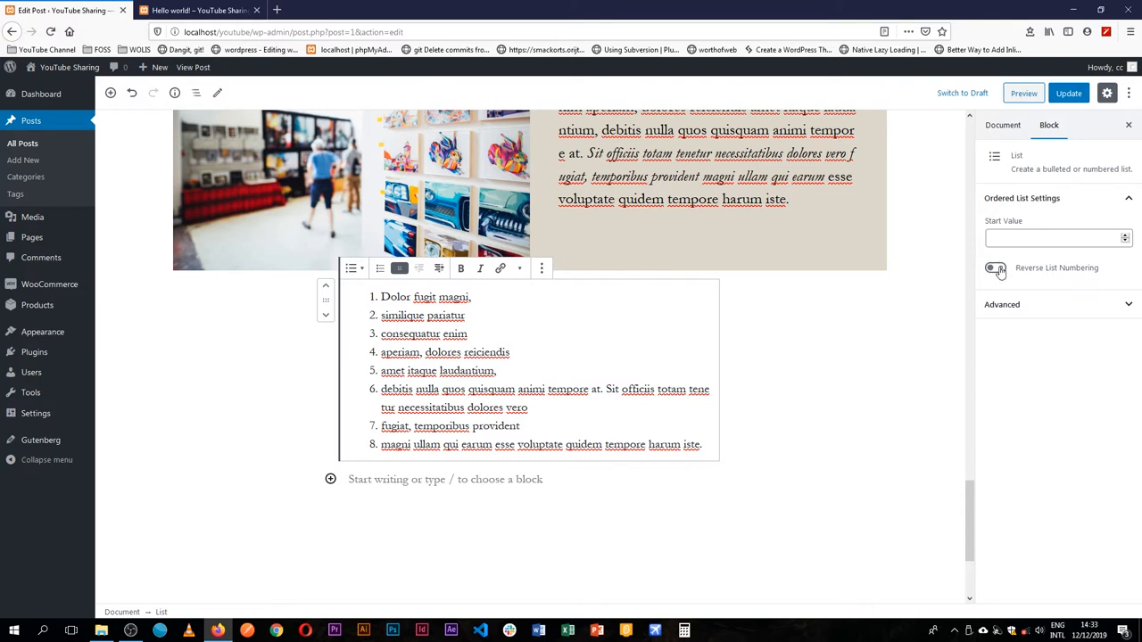
click(993, 268)
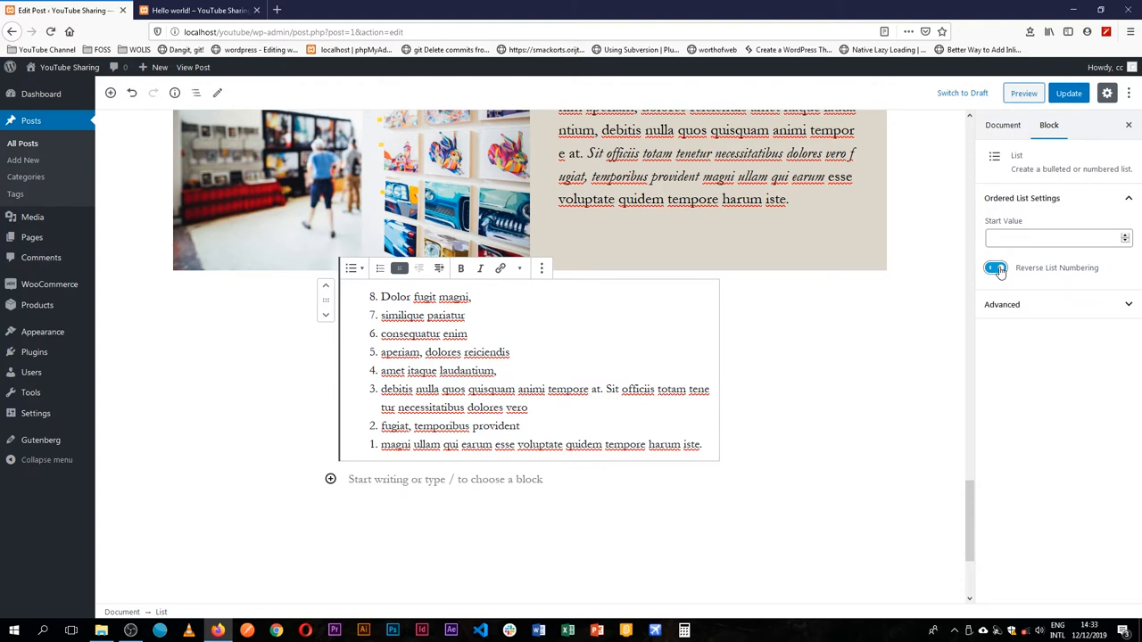
click(1057, 238)
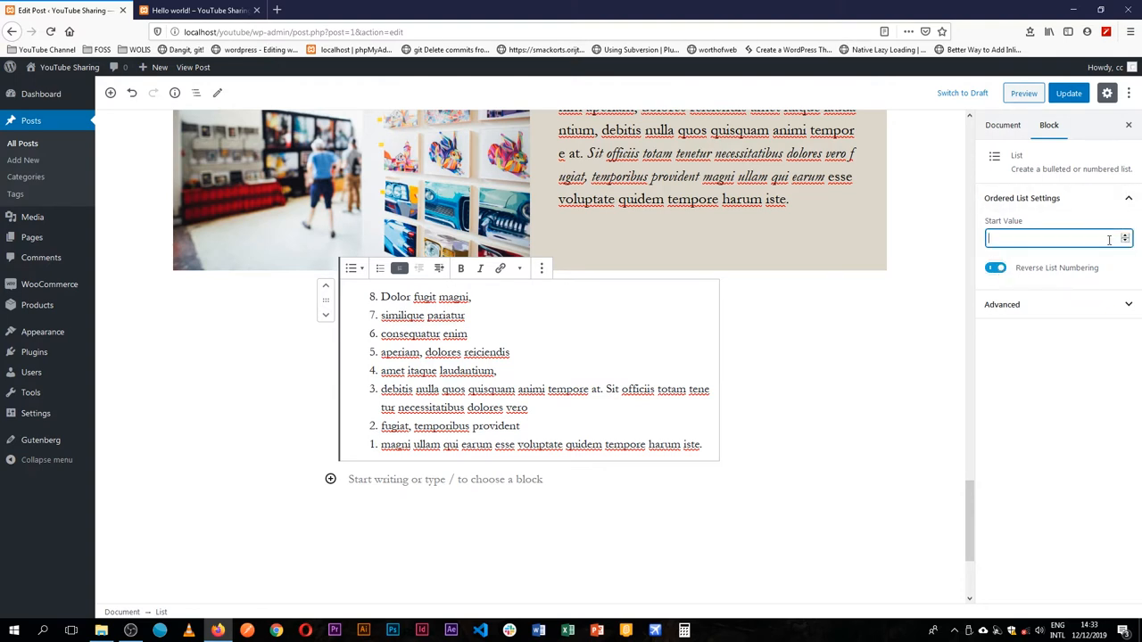
text(10)
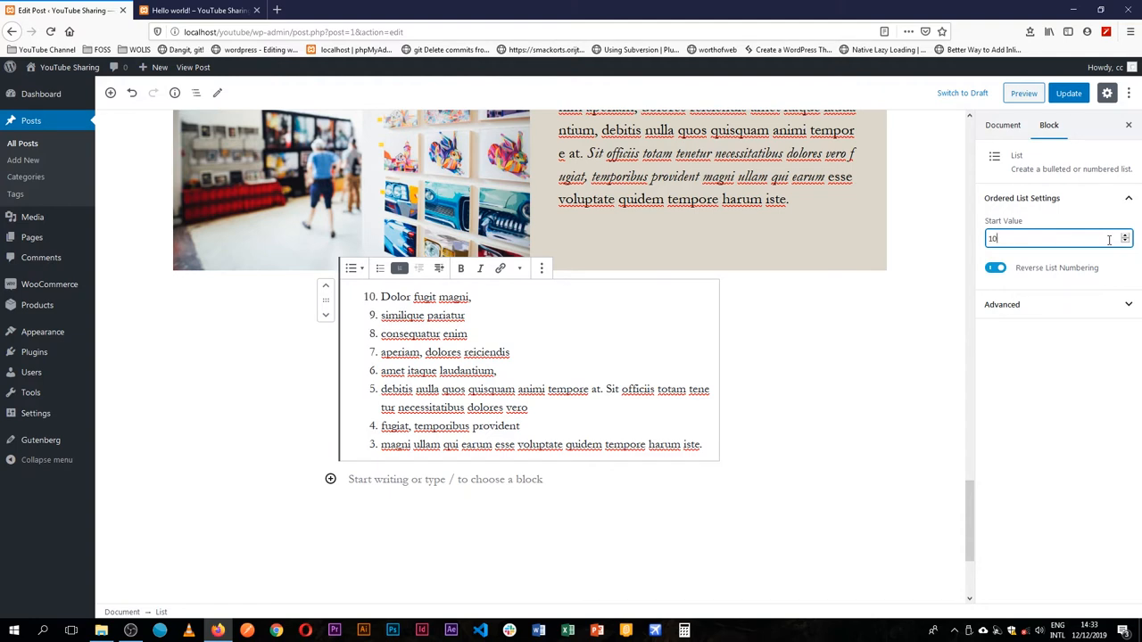
click(995, 268)
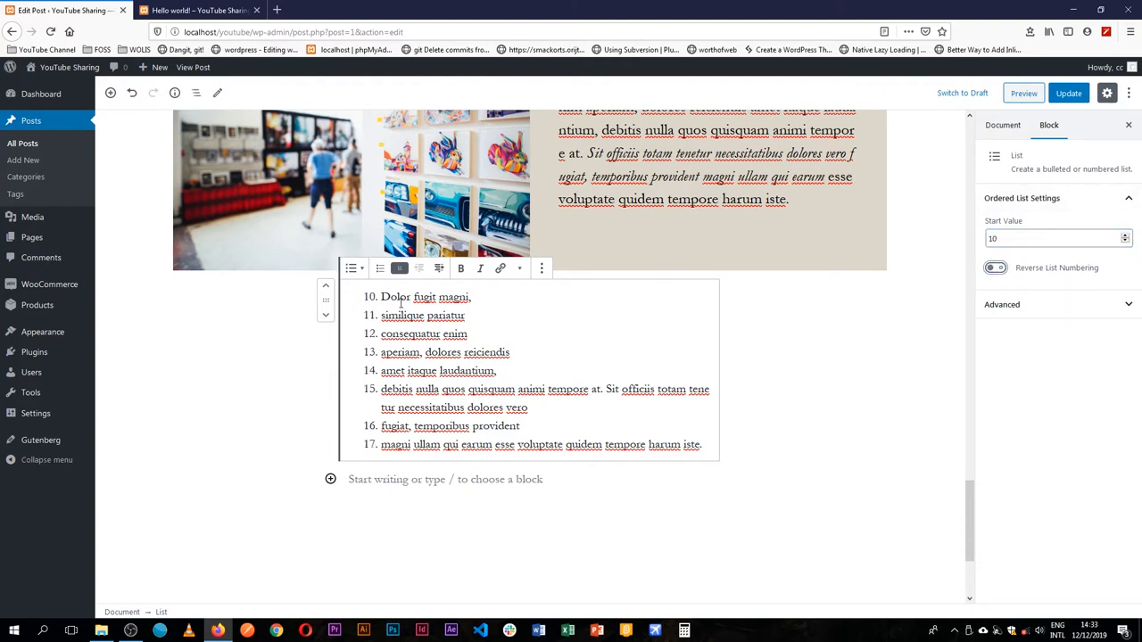
mouse_move(505, 285)
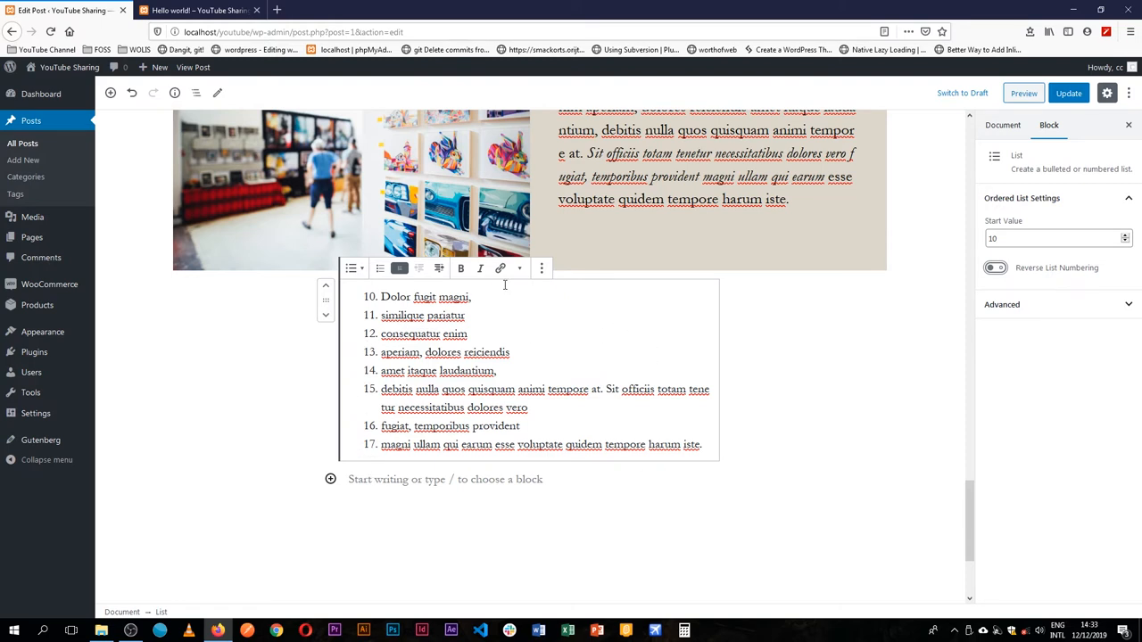
Duplicate the numbered list via the block's More options menu
click(541, 269)
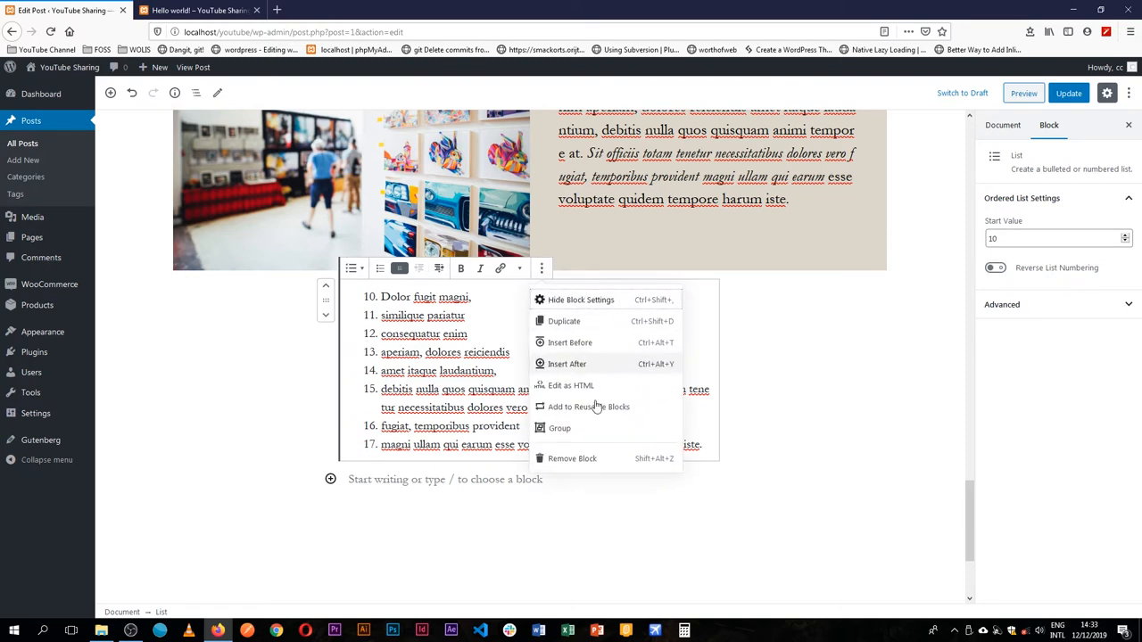
click(563, 321)
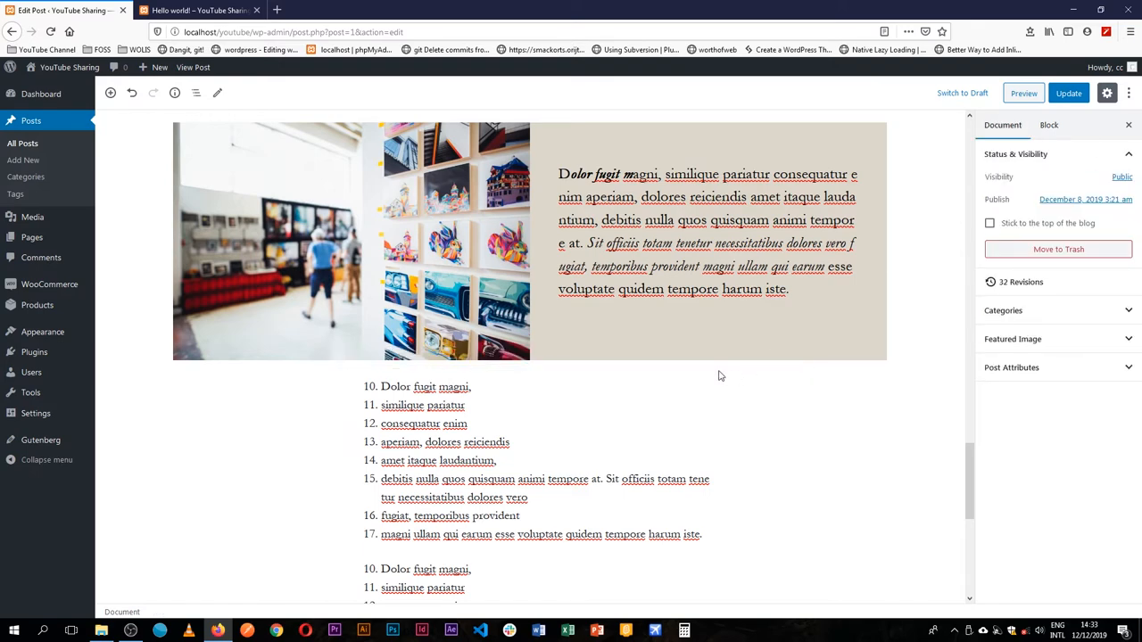
Insert a Columns block with the two equal columns layout to hold the lists
click(529, 367)
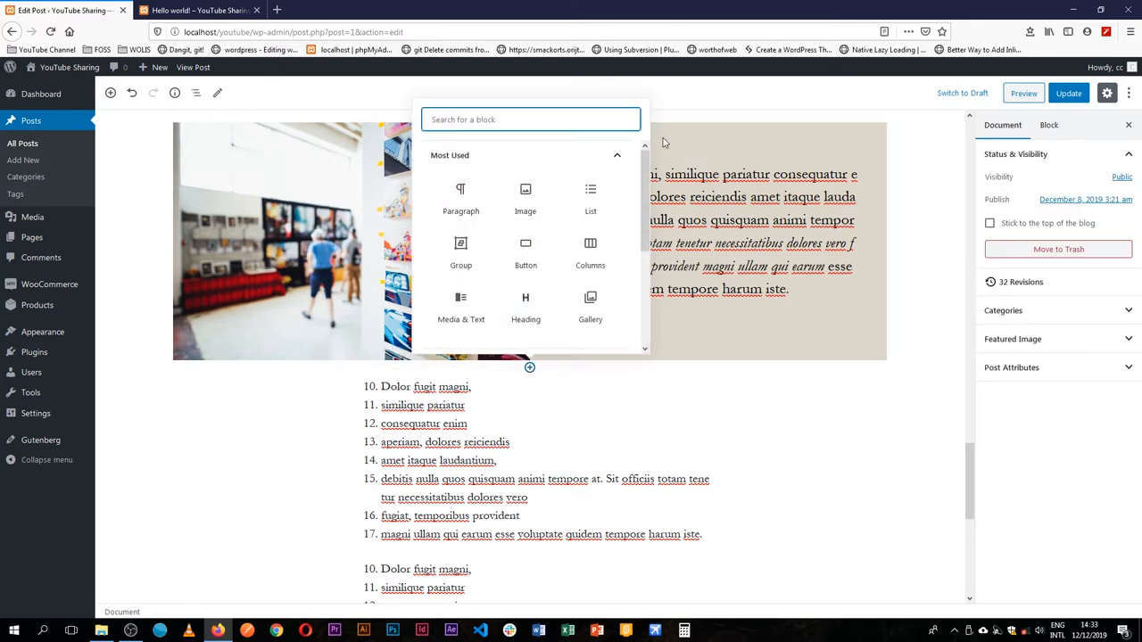
click(590, 250)
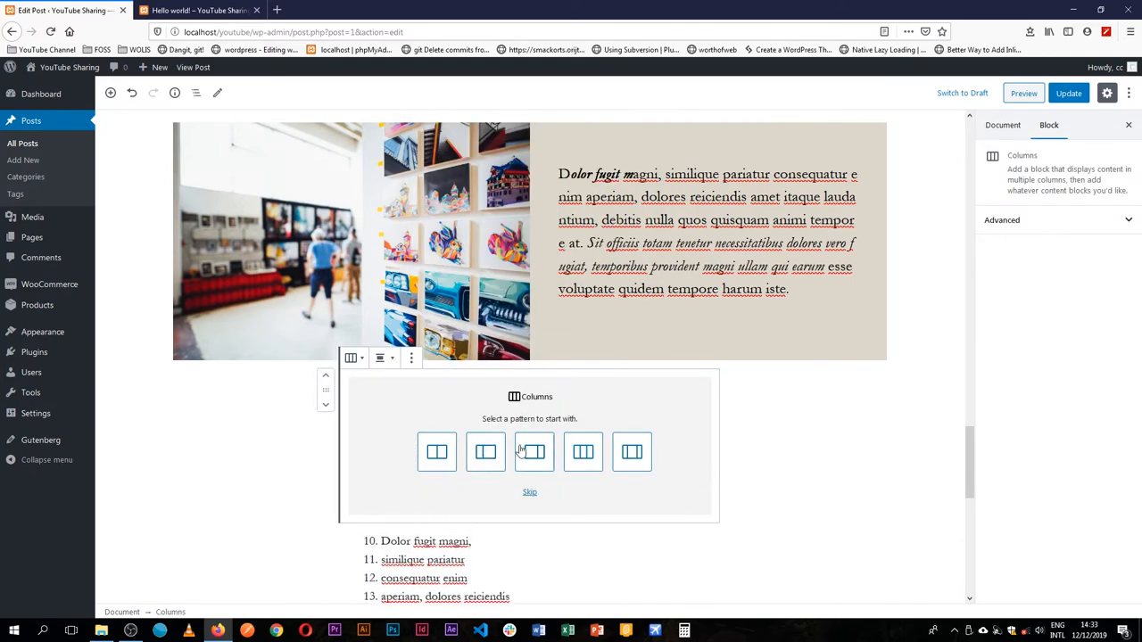
click(485, 451)
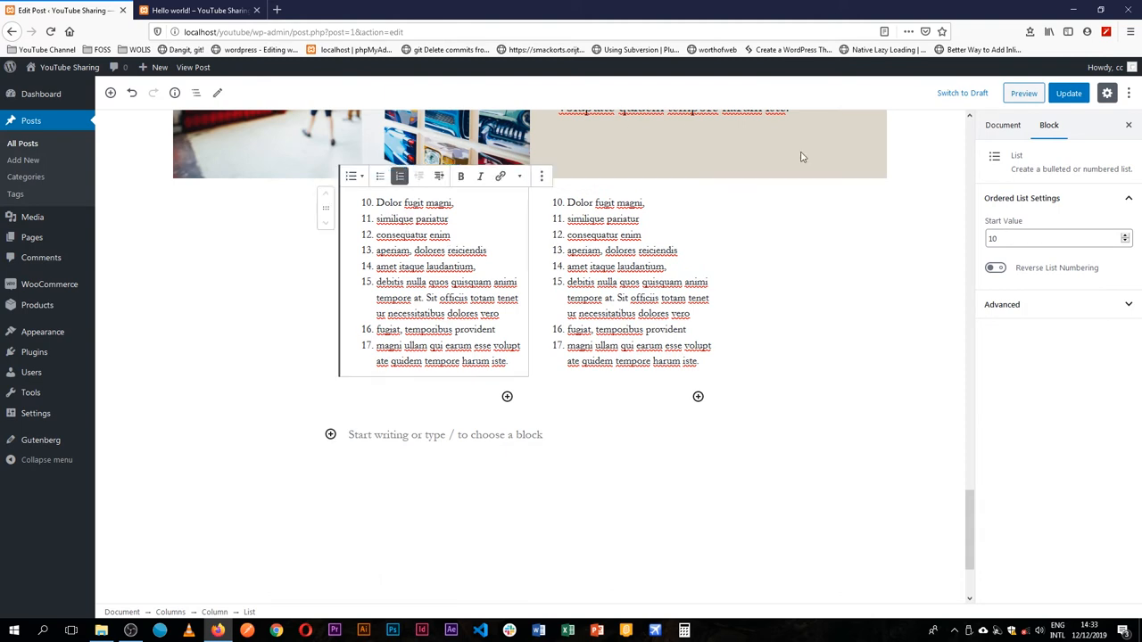
Set the left list's Start Value to 1 and stay on the page at the warning
click(1053, 238)
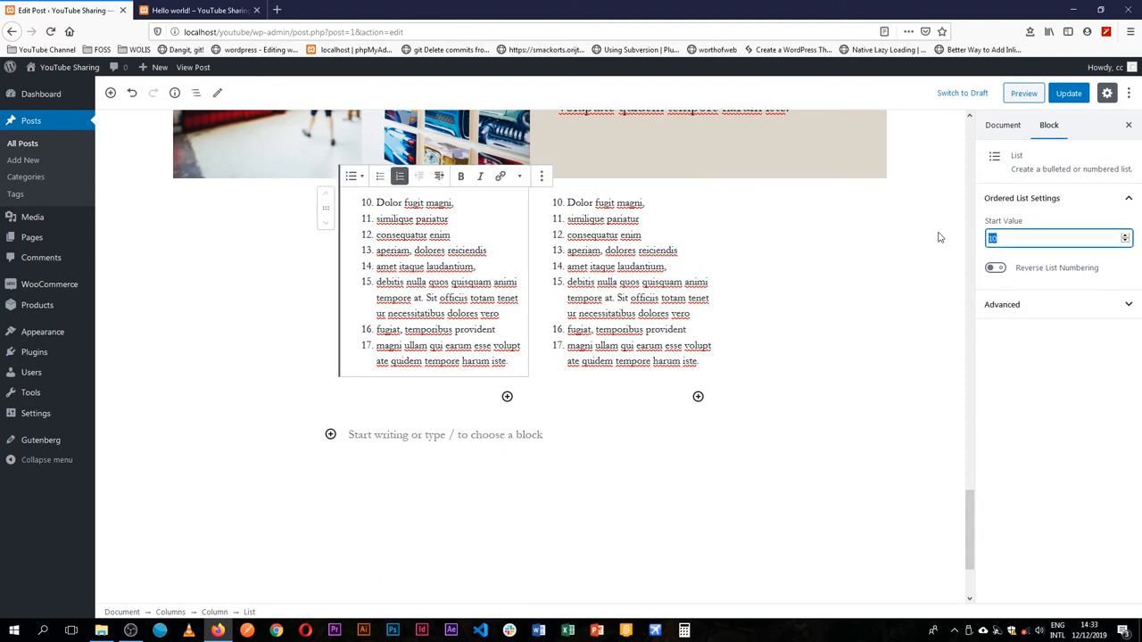
text(1)
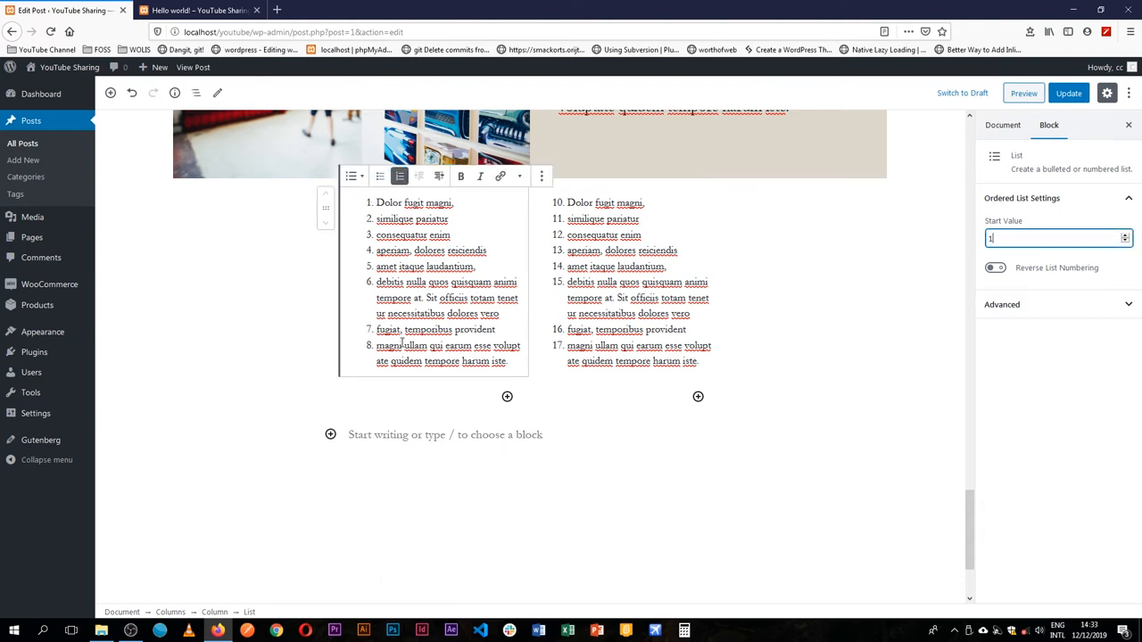
text(10)
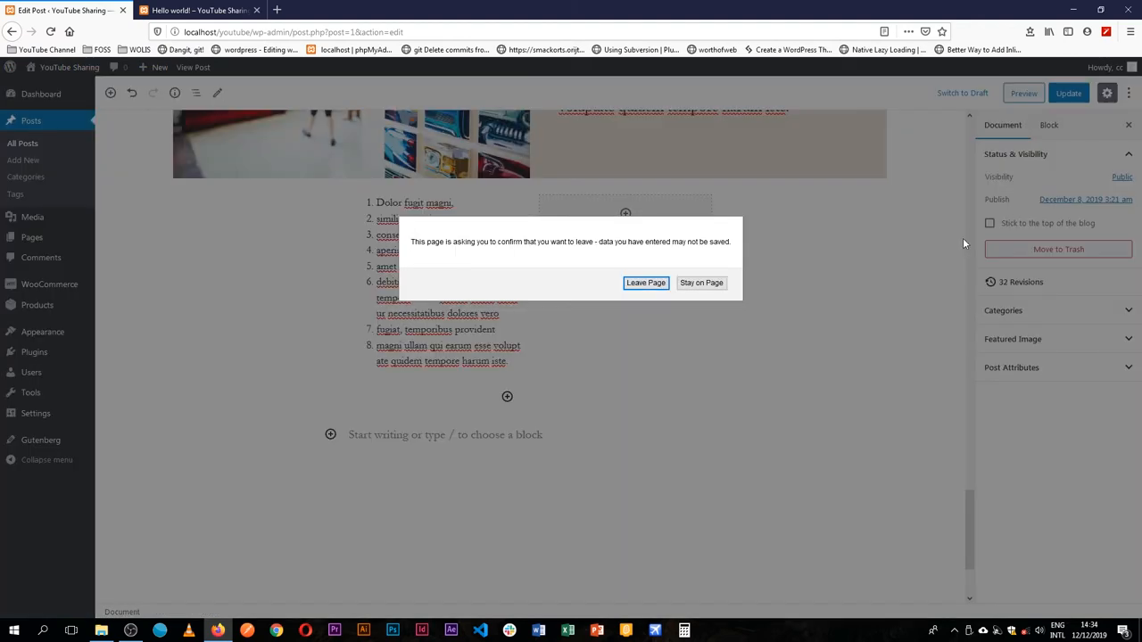
click(701, 283)
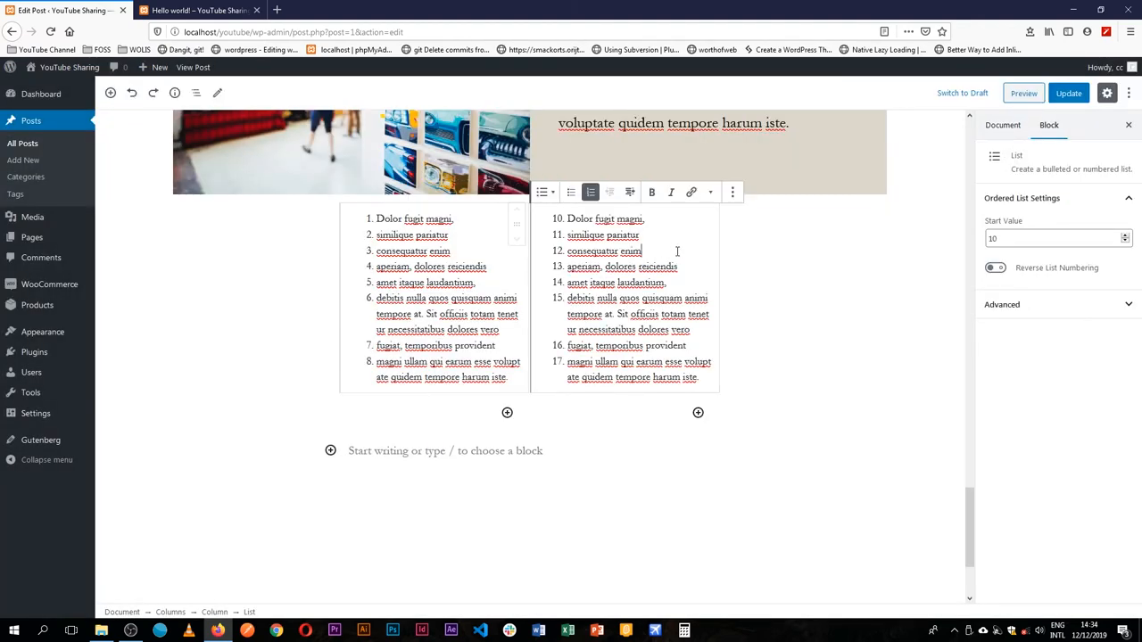
Set the right list's Start Value to 9 so it counts 9 to 16
click(1053, 238)
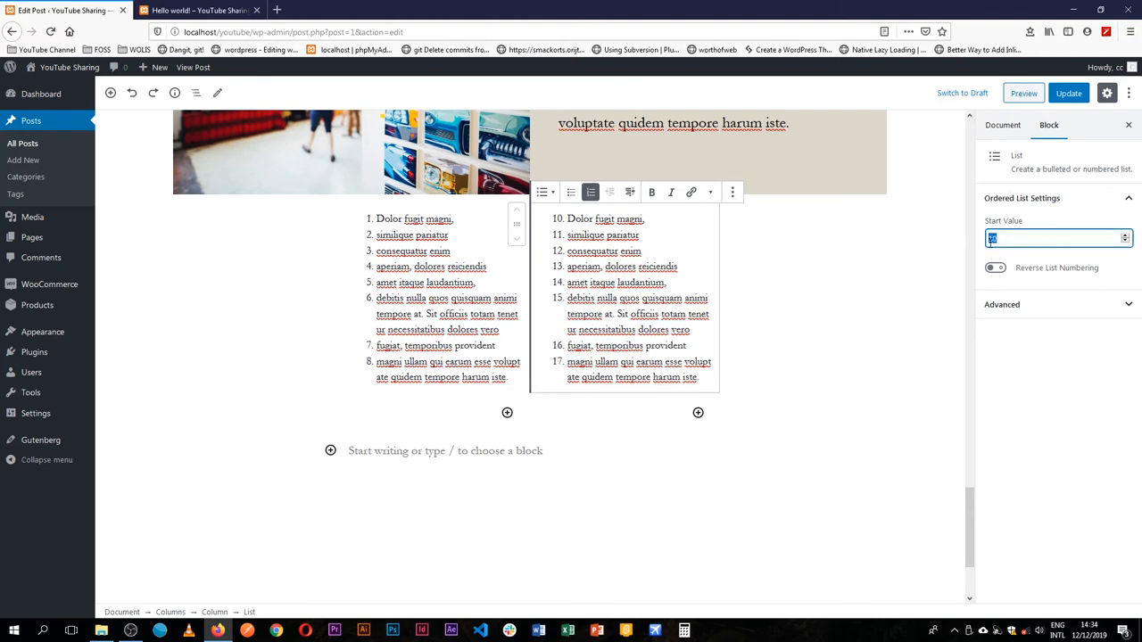
text(9)
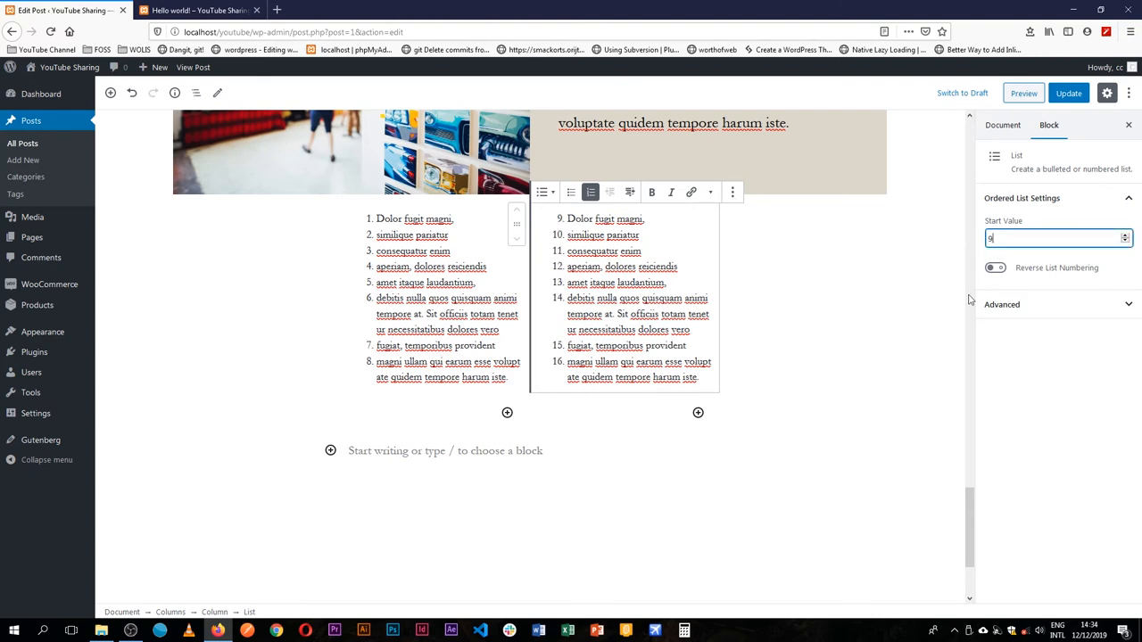
text(9)
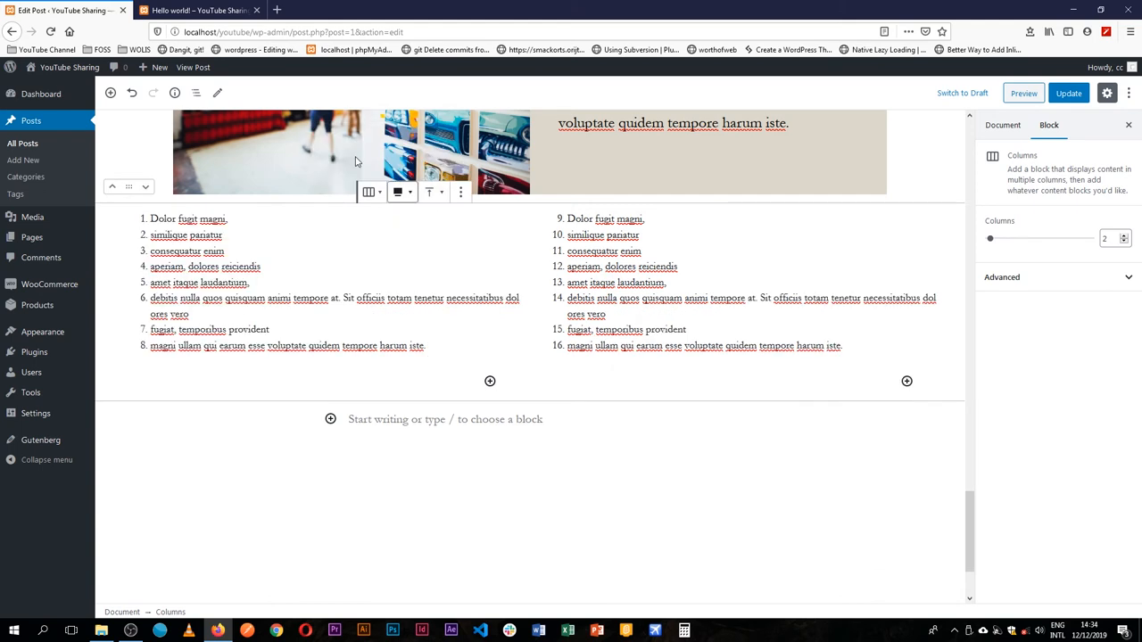
Change the Columns block alignment from full width to Wide Width
click(402, 191)
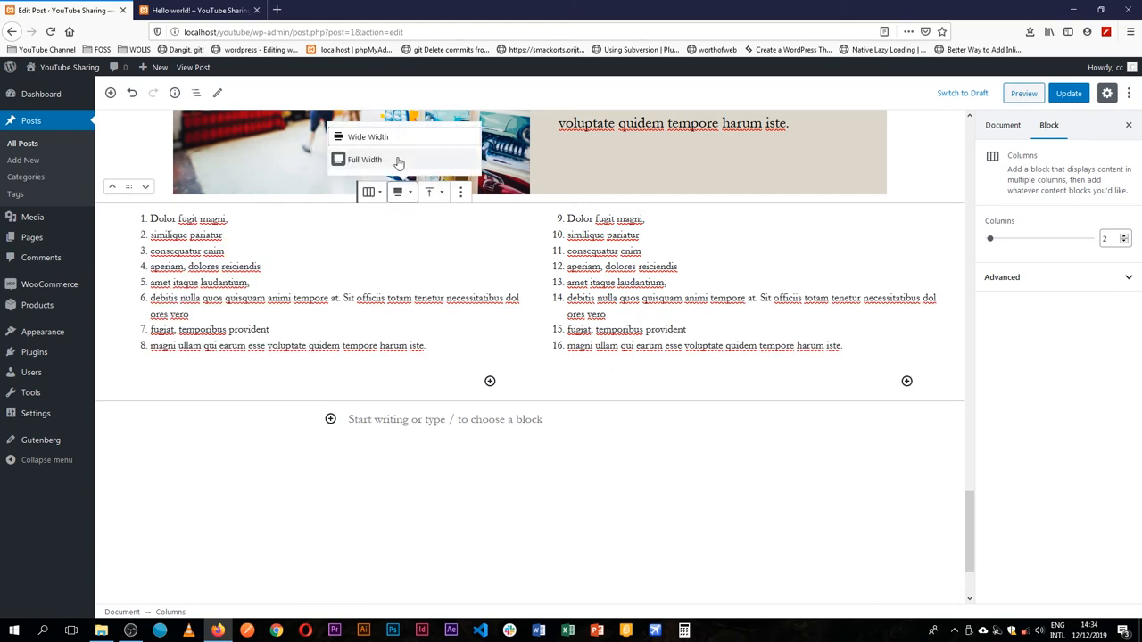
click(364, 159)
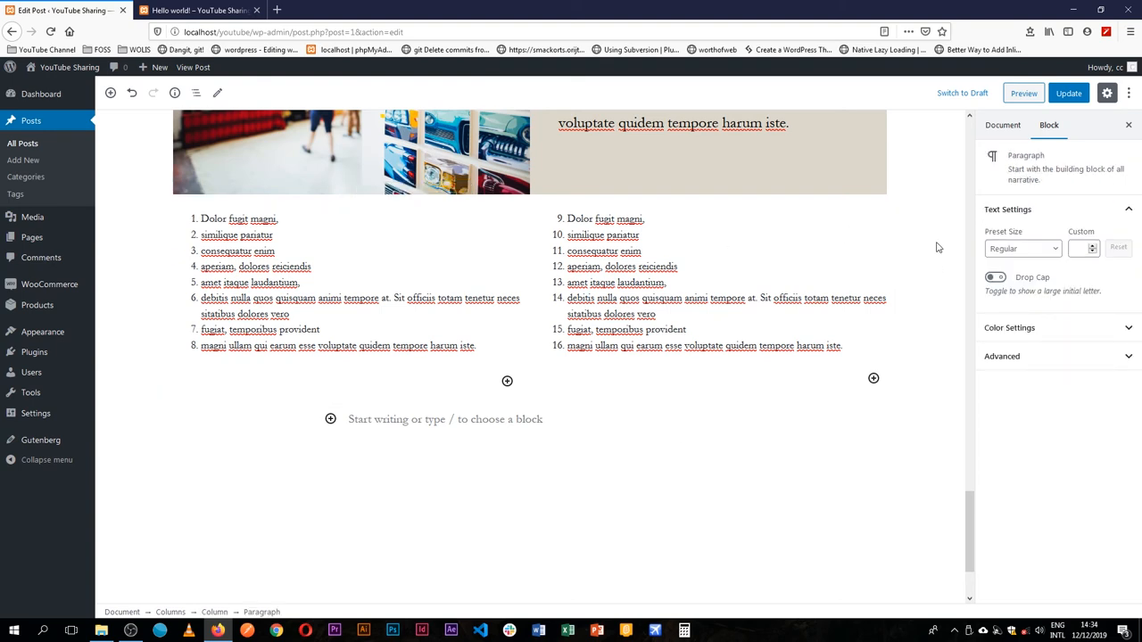
mouse_move(908, 234)
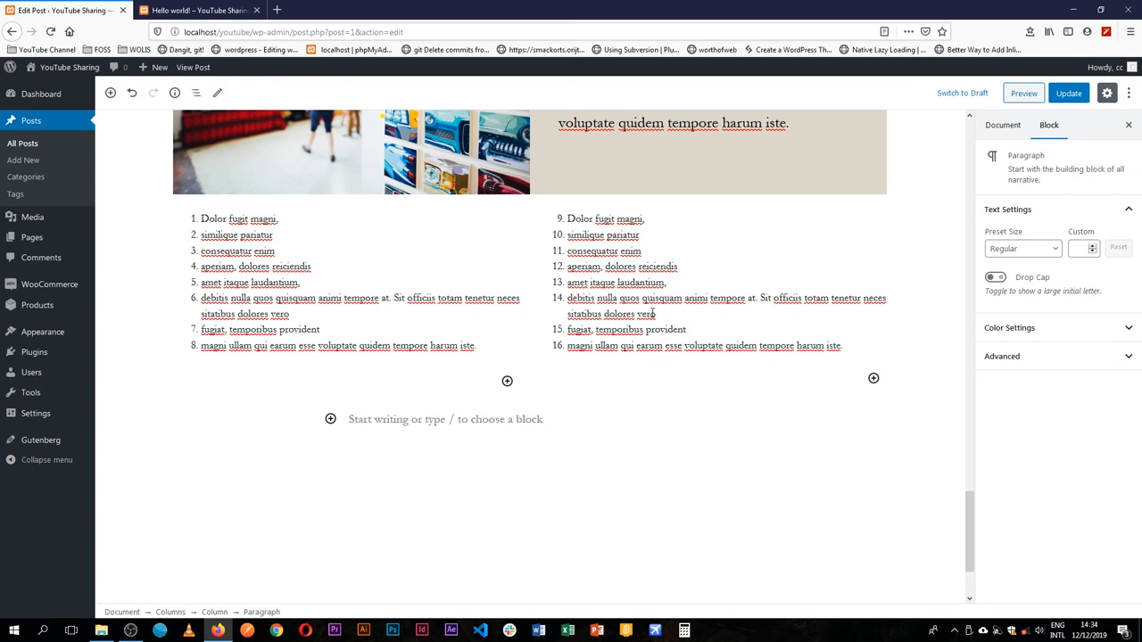
mouse_move(650, 308)
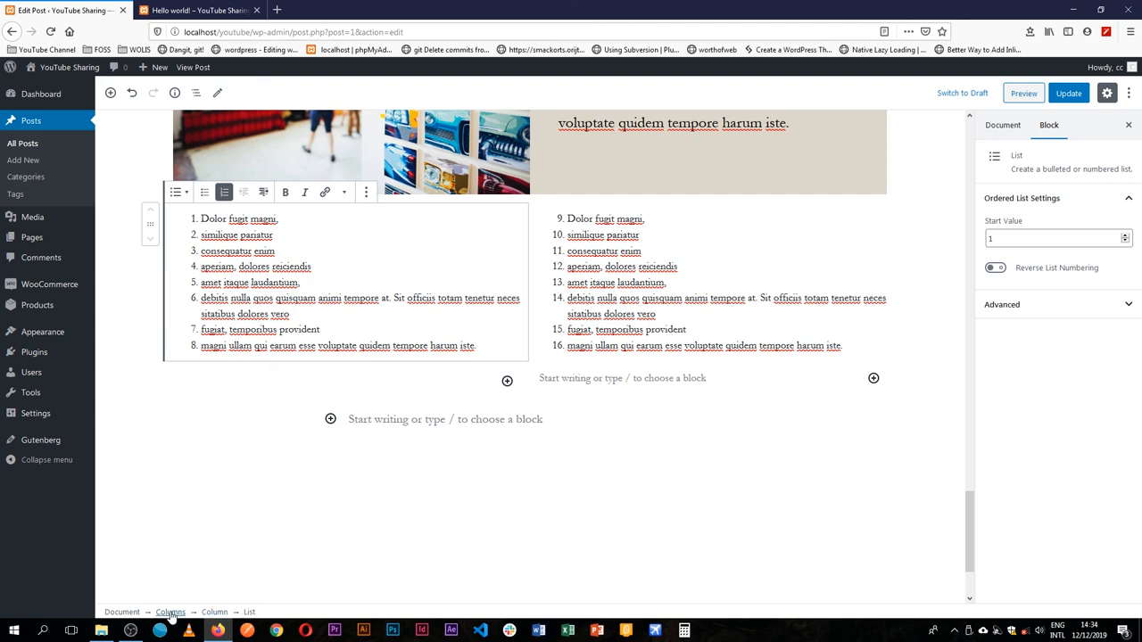
mouse_move(288, 613)
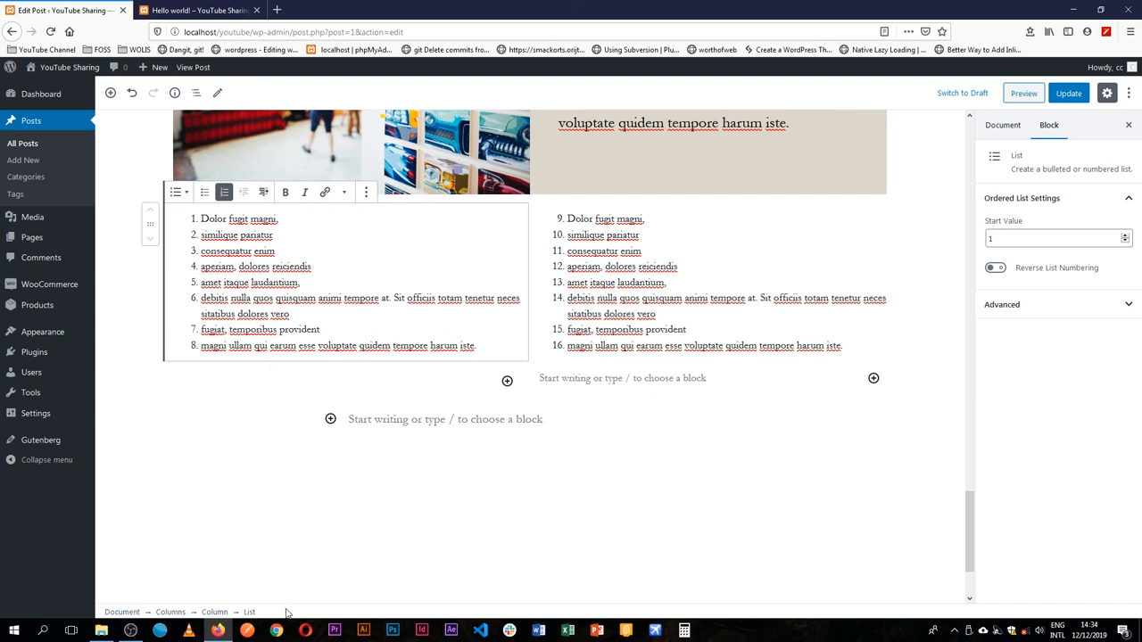